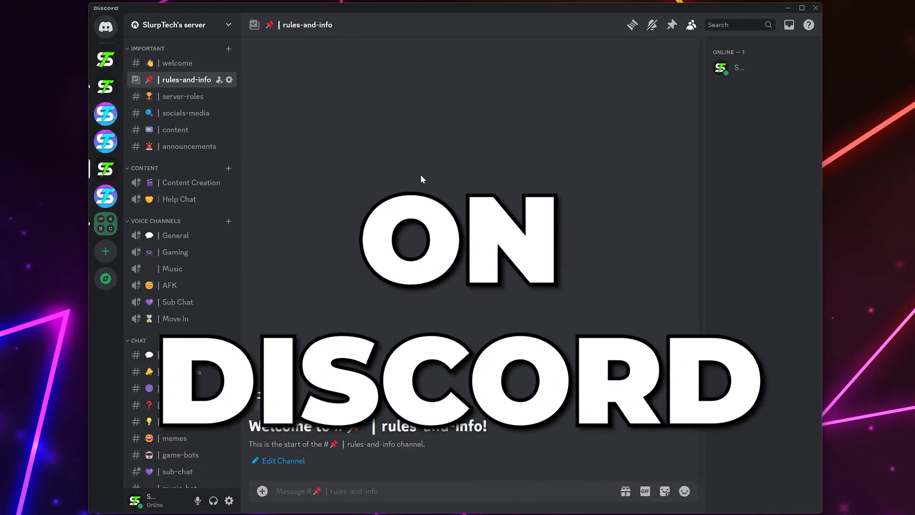
- Open the server-roles channel's settings from its right-click menu in Discord
click(183, 97)
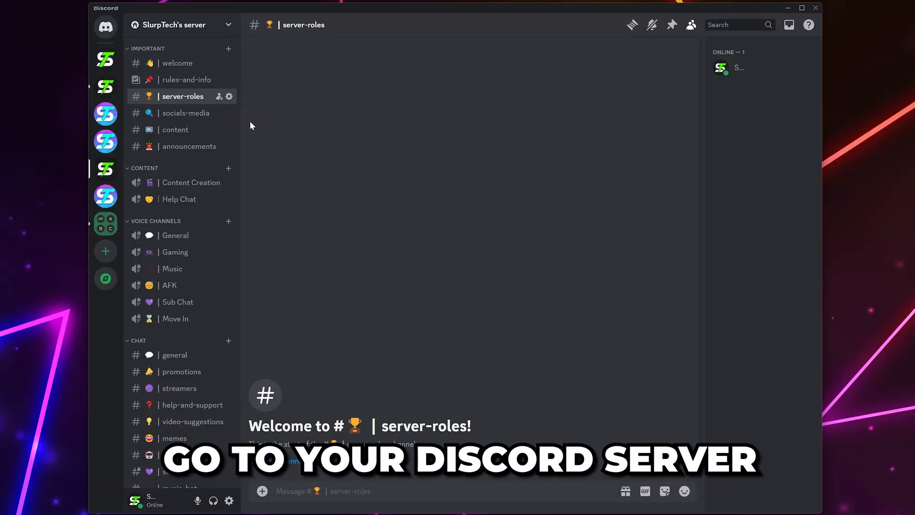
right_click(183, 96)
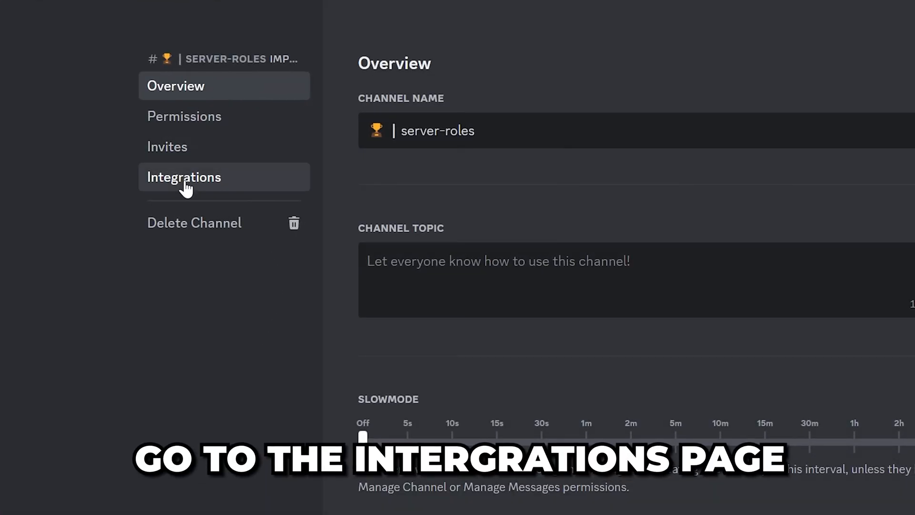
- Create a webhook named SlurpTech with the logo avatar under Integrations and copy its URL
click(184, 177)
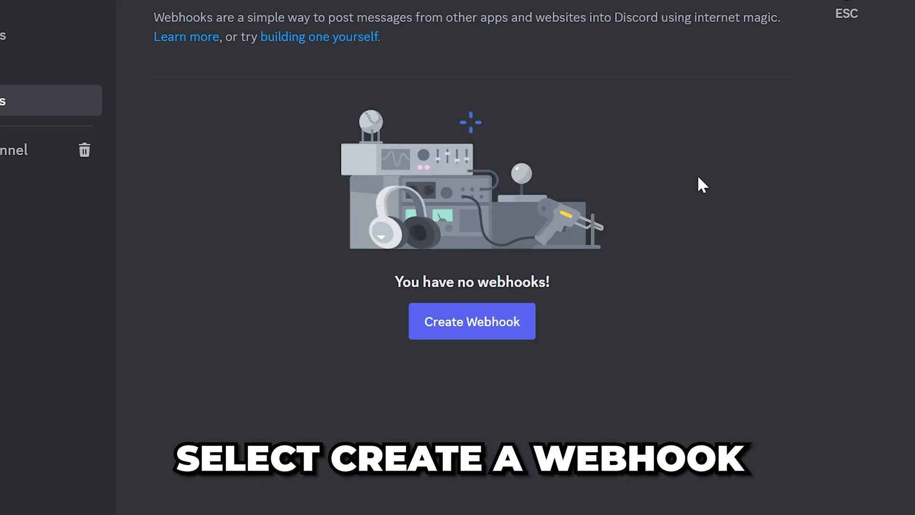
click(472, 322)
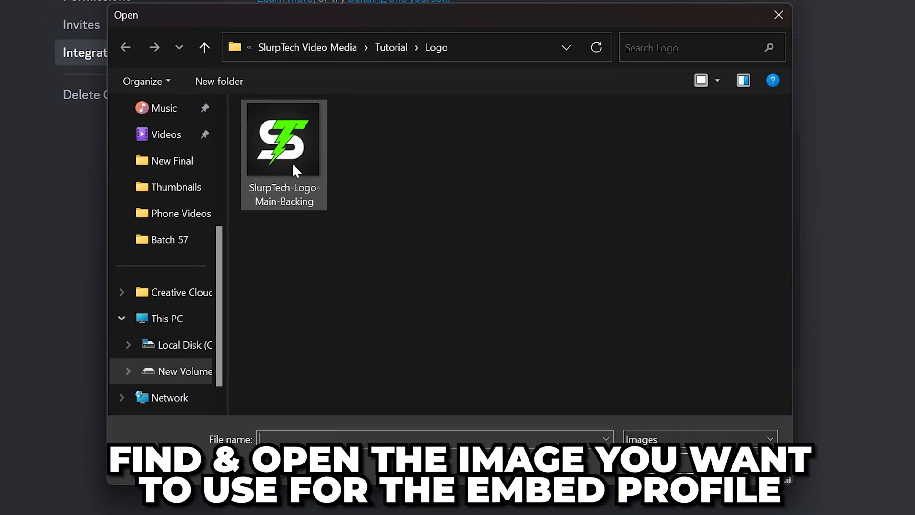
double_click(283, 139)
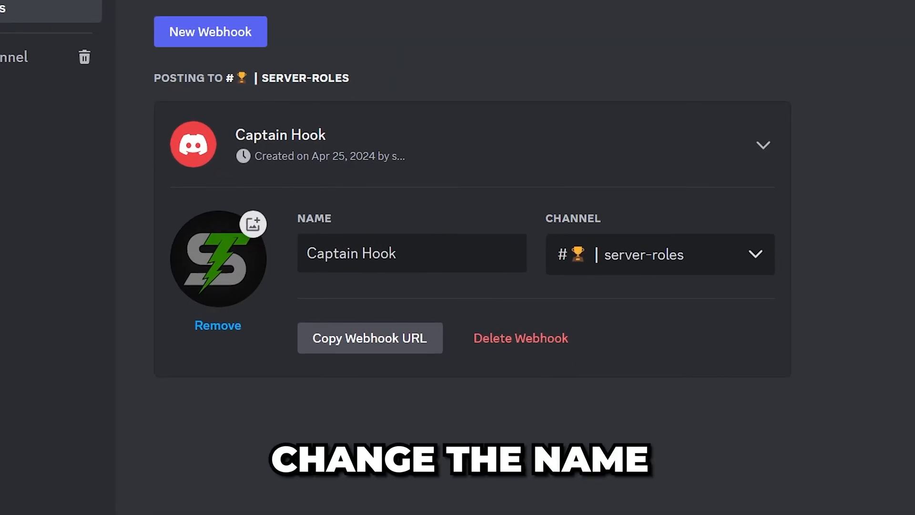
text(S)
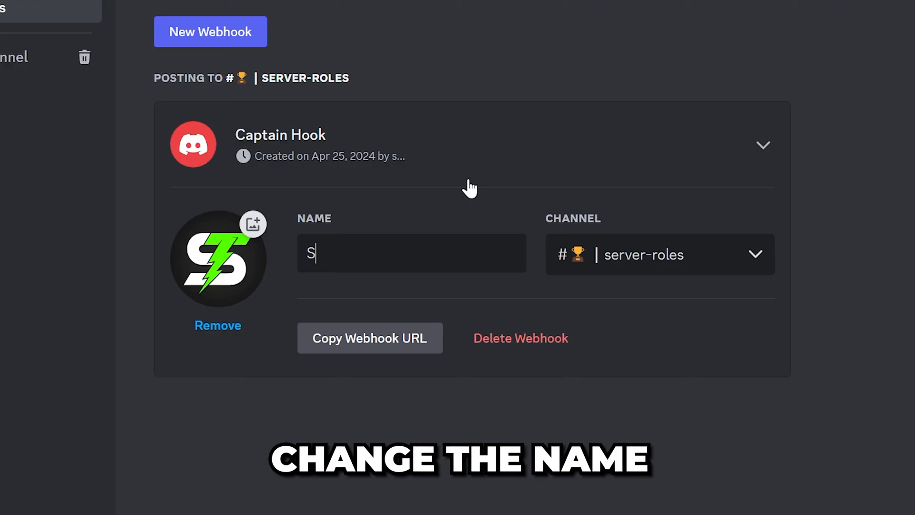
text(lurpTech)
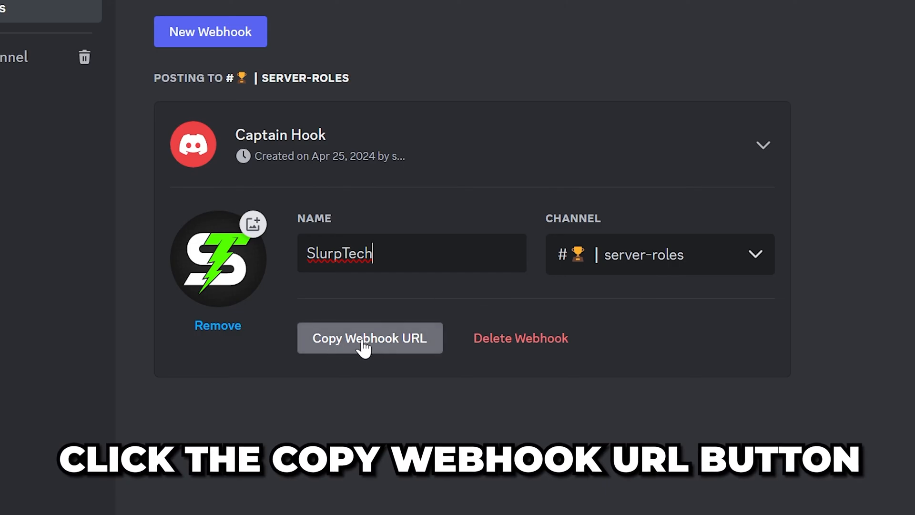
click(370, 337)
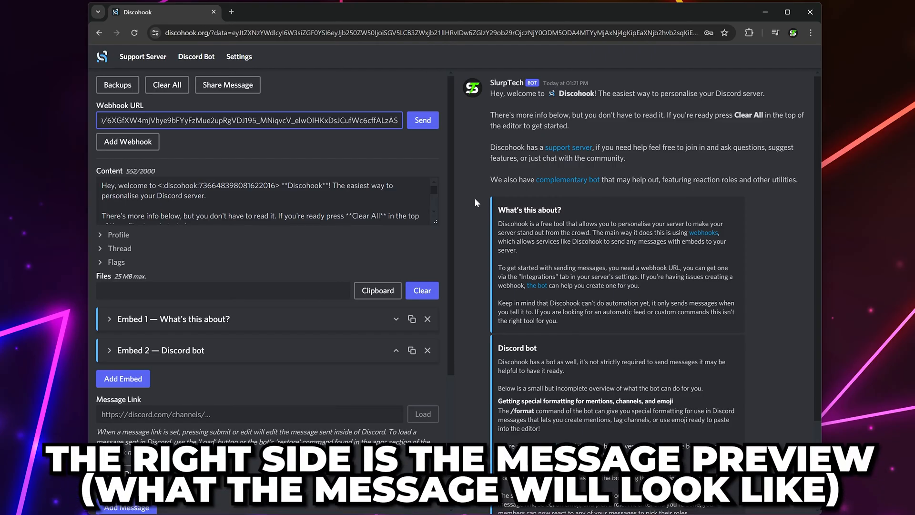
- Empty the sample message text and remove both example embeds from the Discohook message
click(249, 120)
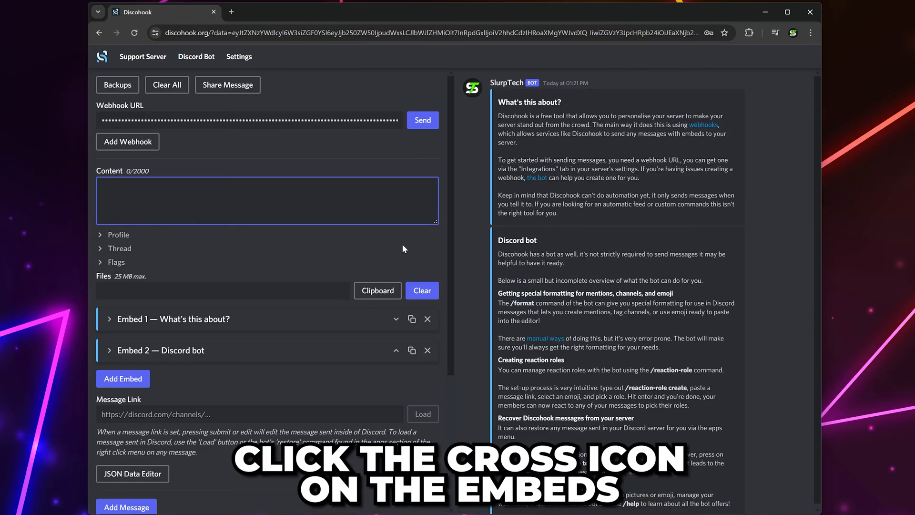
click(427, 319)
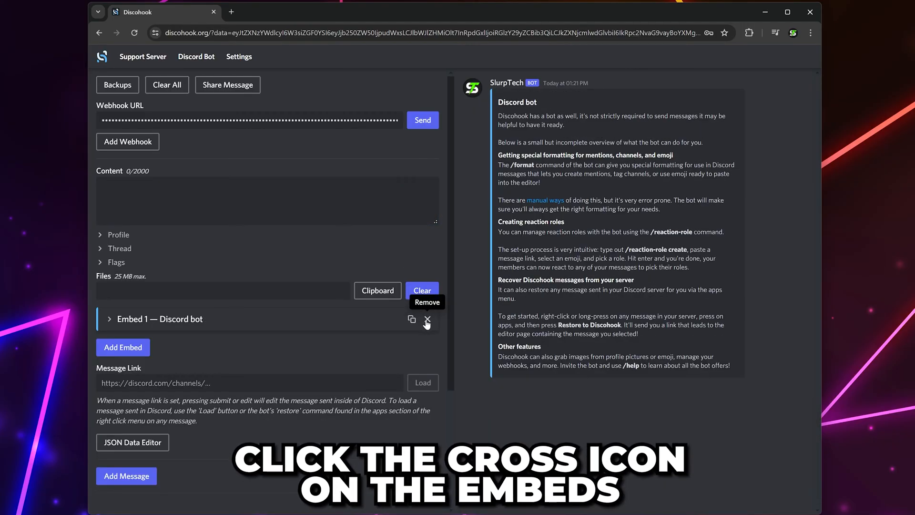
click(427, 321)
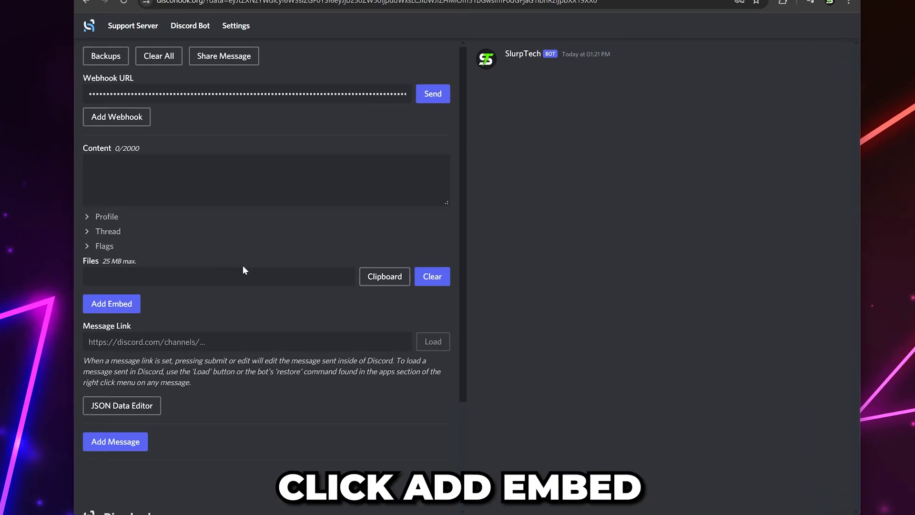
click(111, 303)
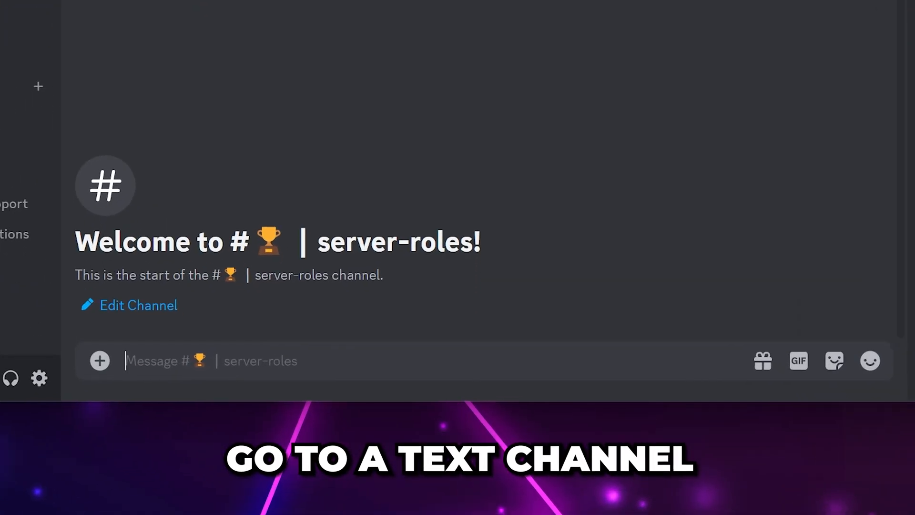
text(@)
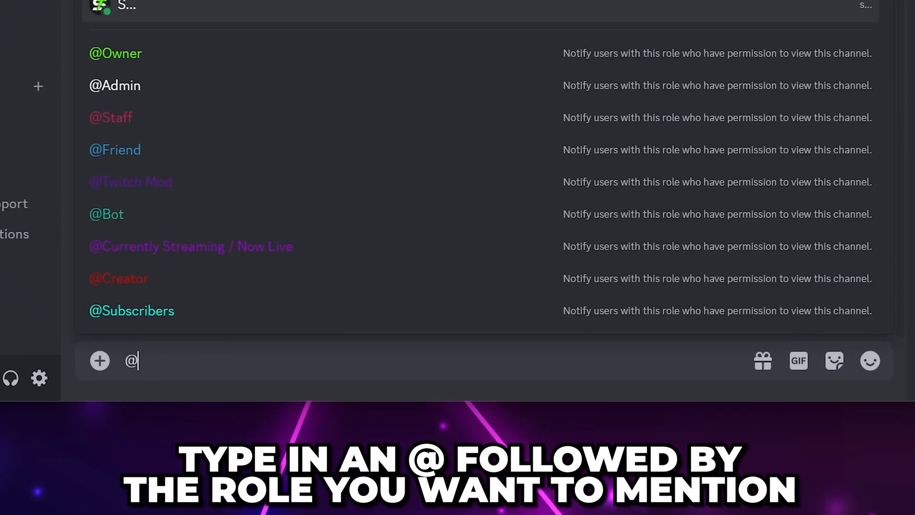
click(115, 85)
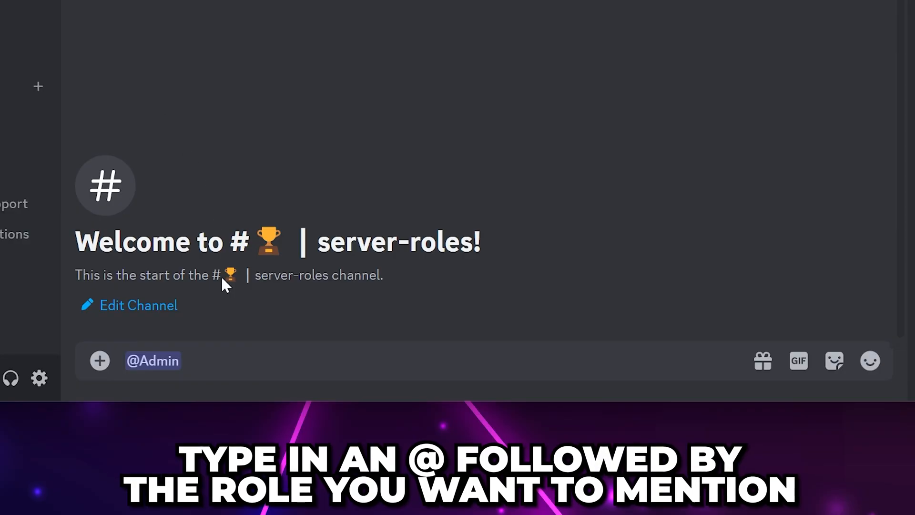
text(\)
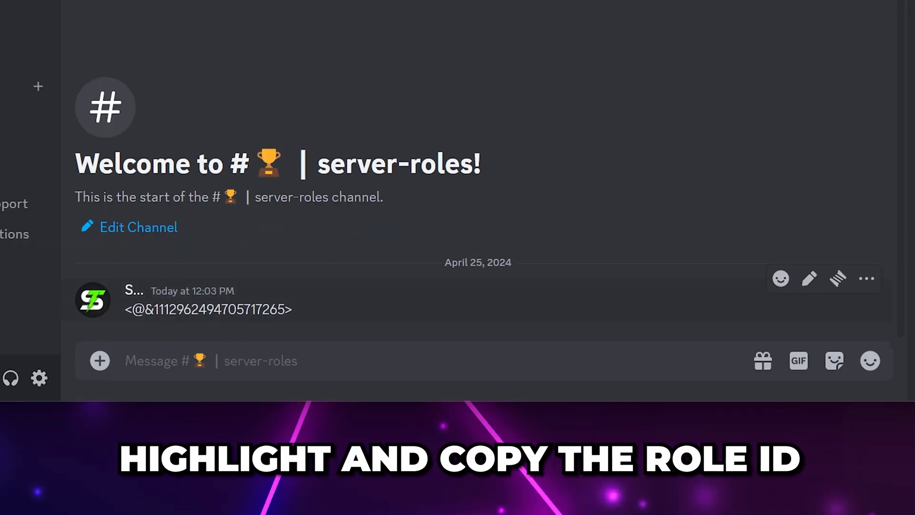
drag(124, 309, 292, 309)
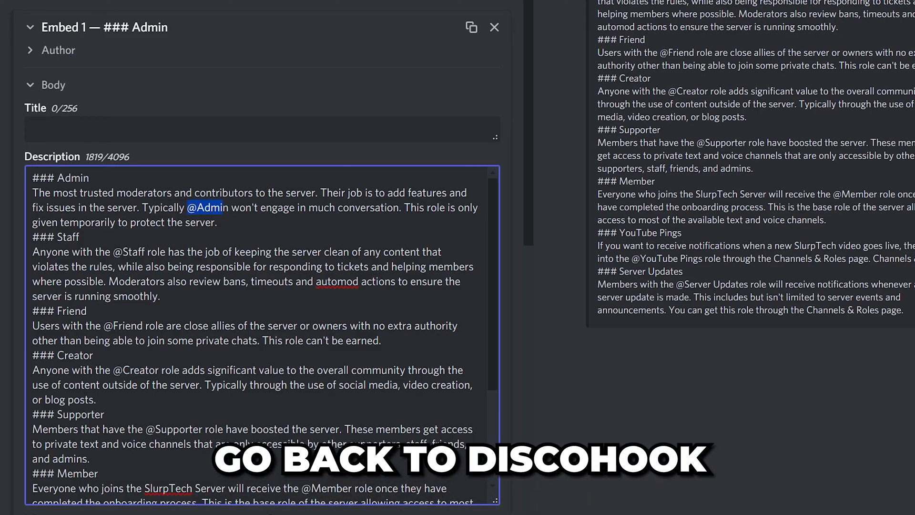
text(<@&1112962494705717265>)
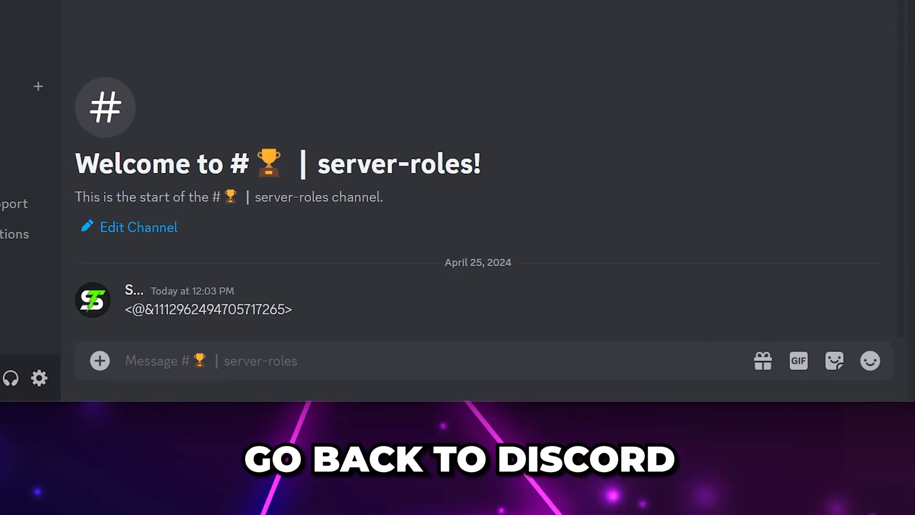
- Send \<id:customize> in Discord to reveal the raw Channels & Roles link code
text(#)
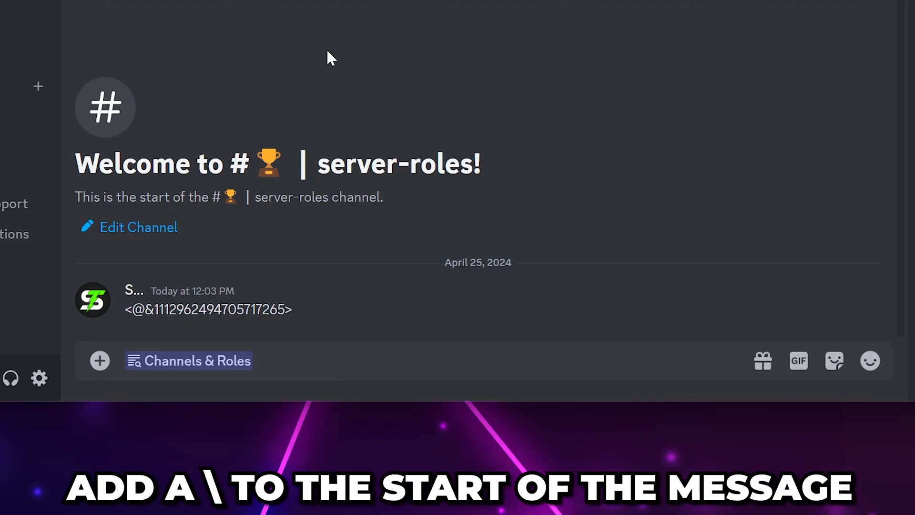
text(\<id:customize>)
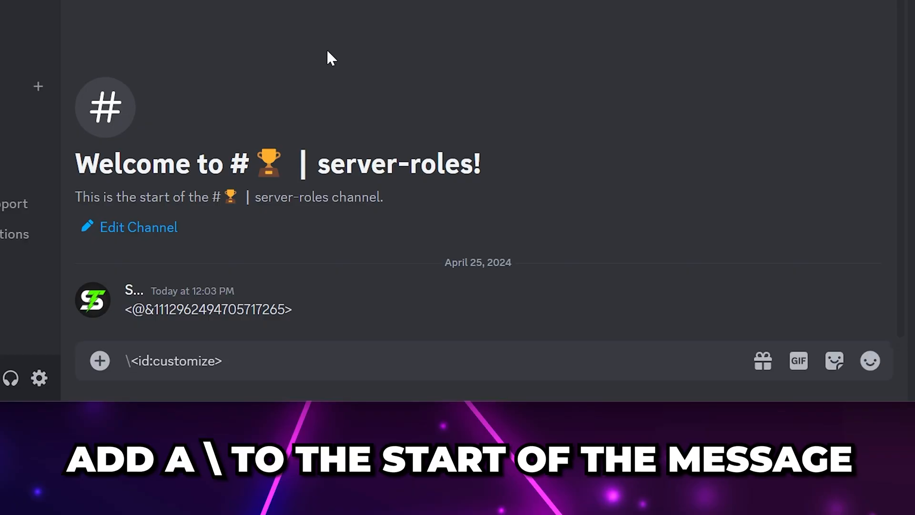
key(enter)
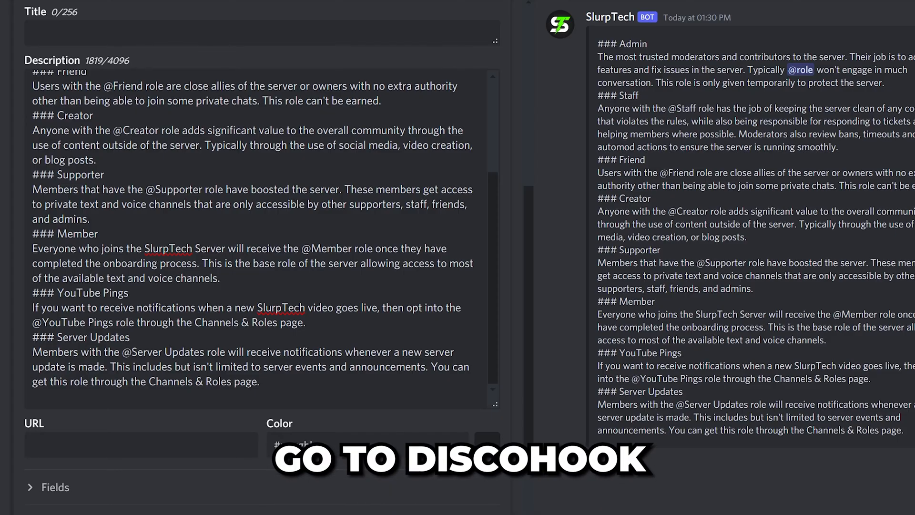
- Write the YouTube Pings section with a [SlurpTech](url) link and the Channels & Roles code
double_click(236, 322)
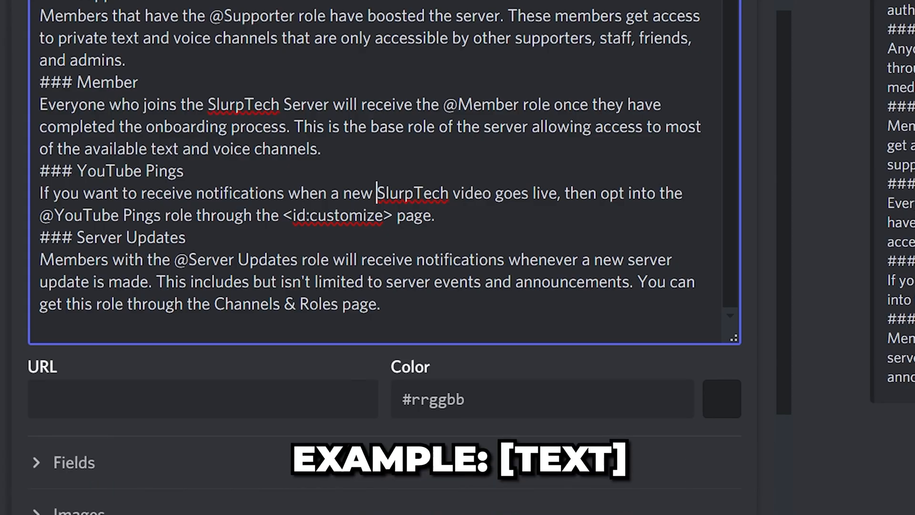
text([)
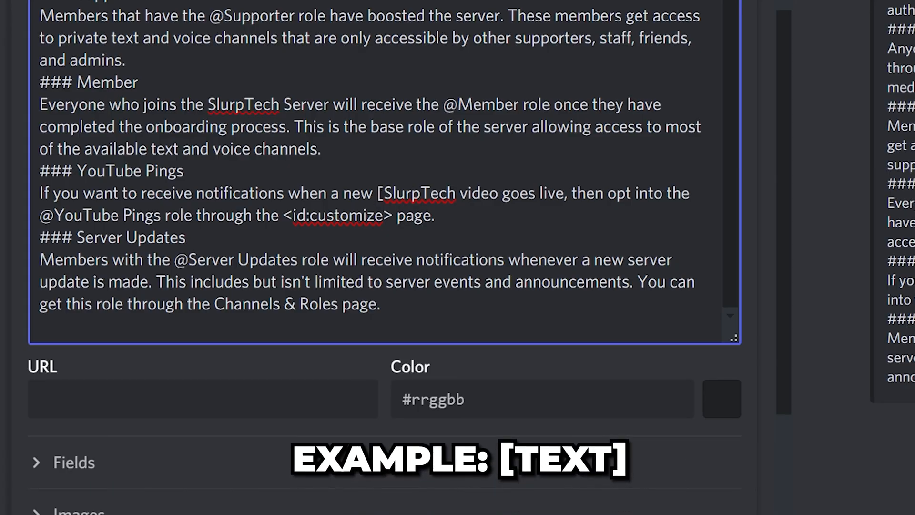
text(())
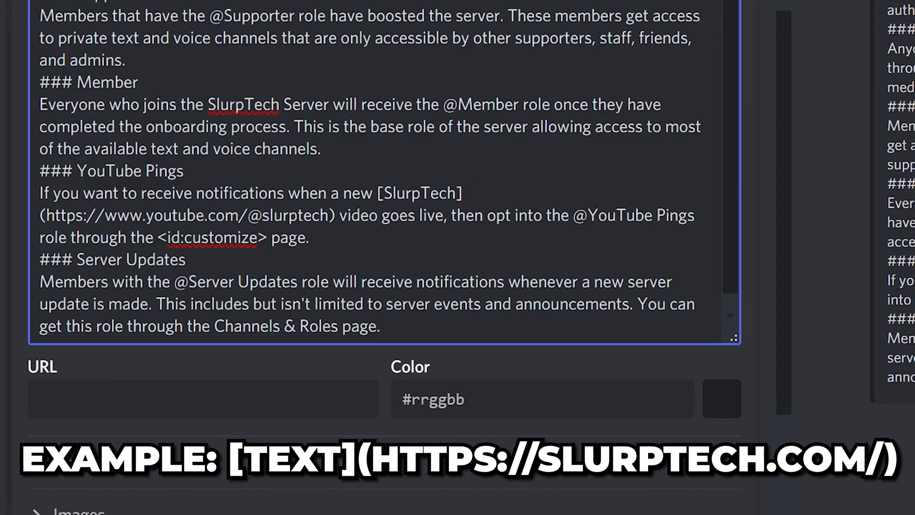
double_click(63, 214)
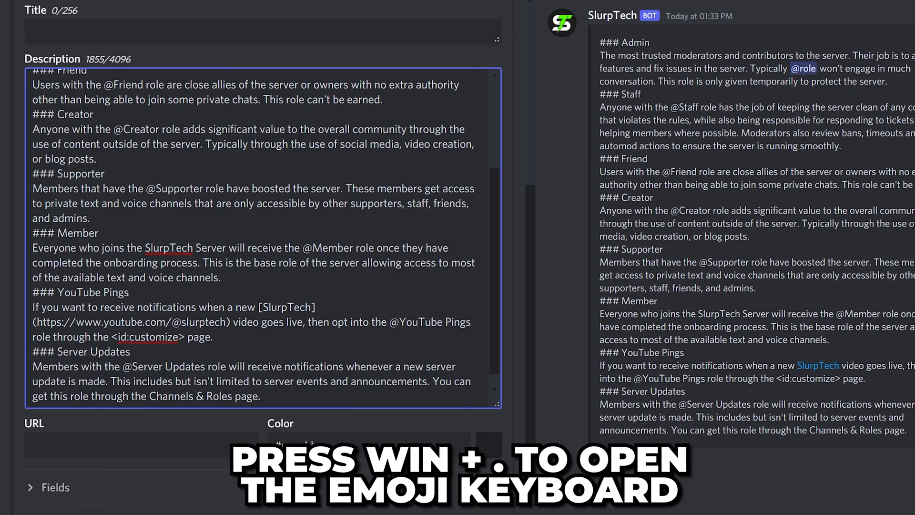
- Insert a right arrow emoji before the Member heading using the Win+. emoji picker
key(win+.)
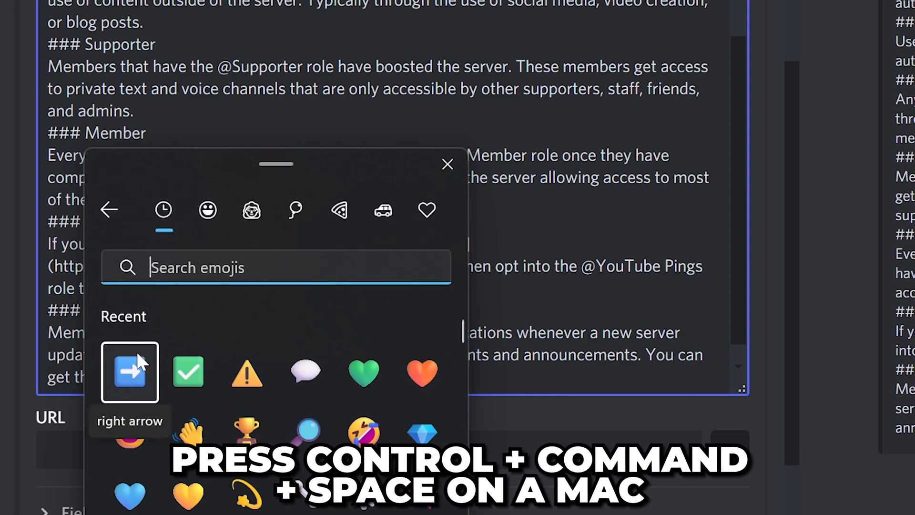
click(130, 371)
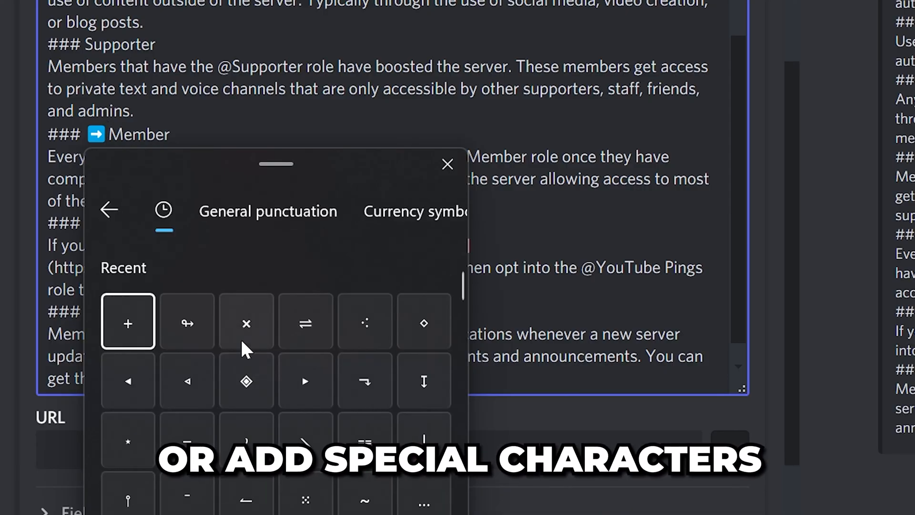
click(448, 164)
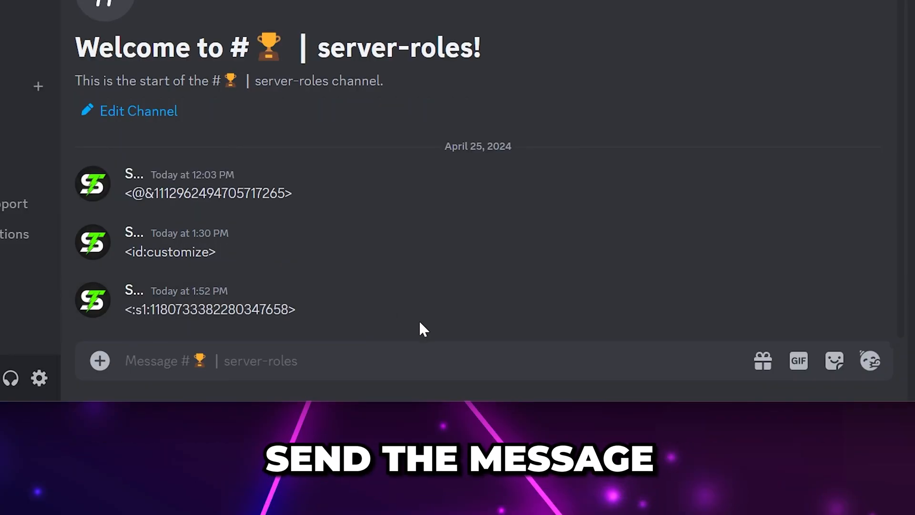
- Select the raw role, customize-page and emoji codes from the posted server-roles messages
drag(126, 309, 295, 309)
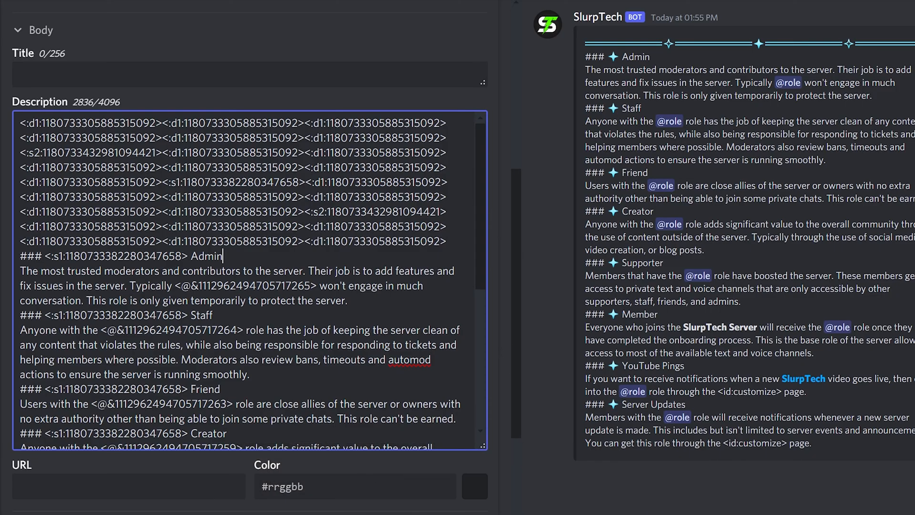
- Set the embed's accent colour to cyan #00d6ff in the colour picker
click(354, 485)
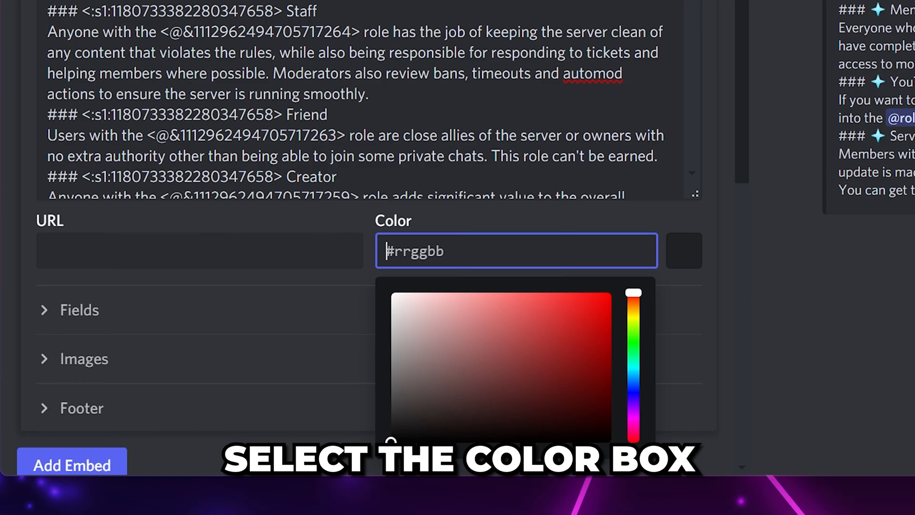
drag(634, 293, 634, 374)
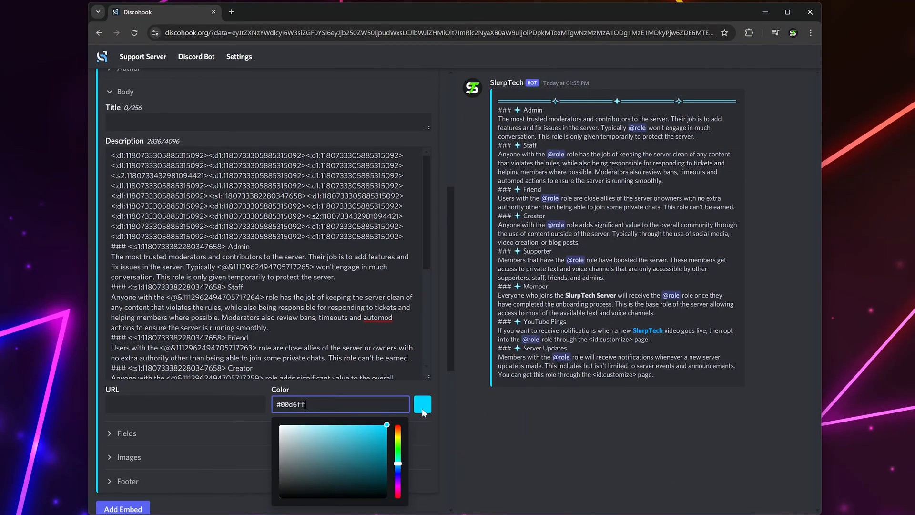
mouse_move(416, 443)
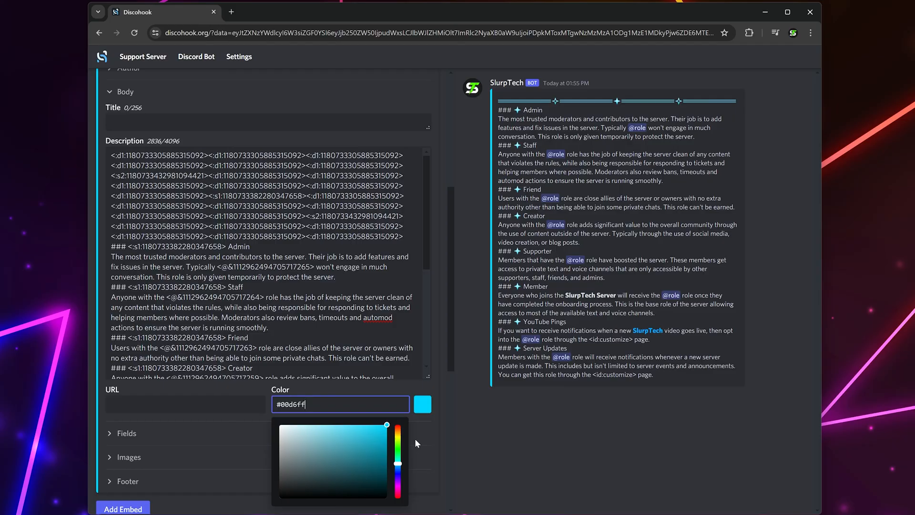
click(415, 444)
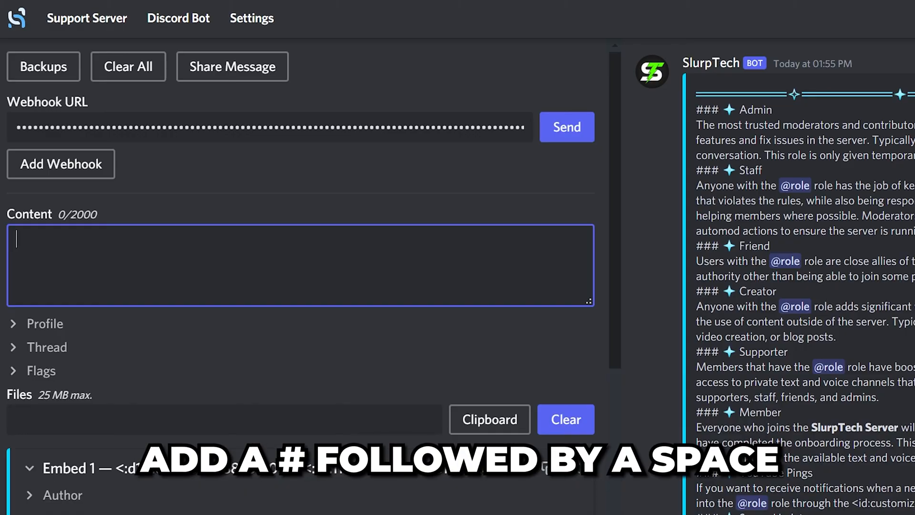
- Attach server-roles.png as the header image shown above the embed
text(# Se)
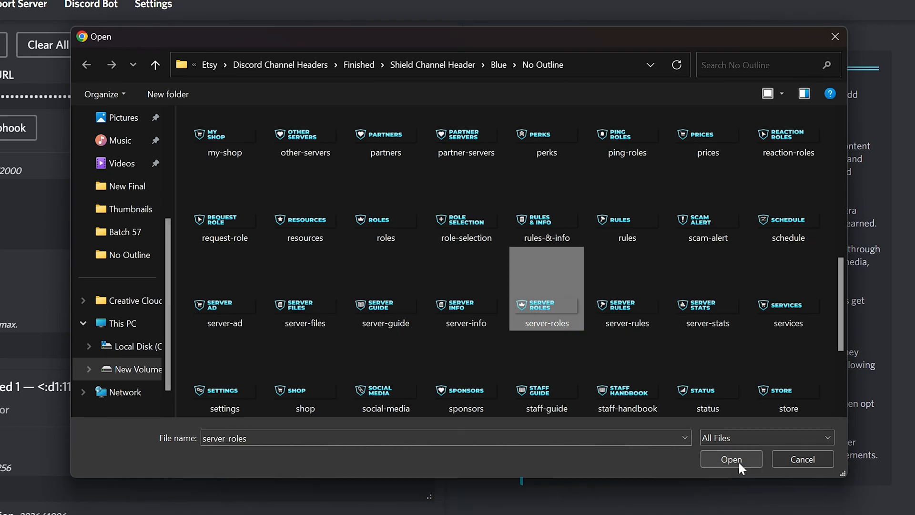
click(731, 458)
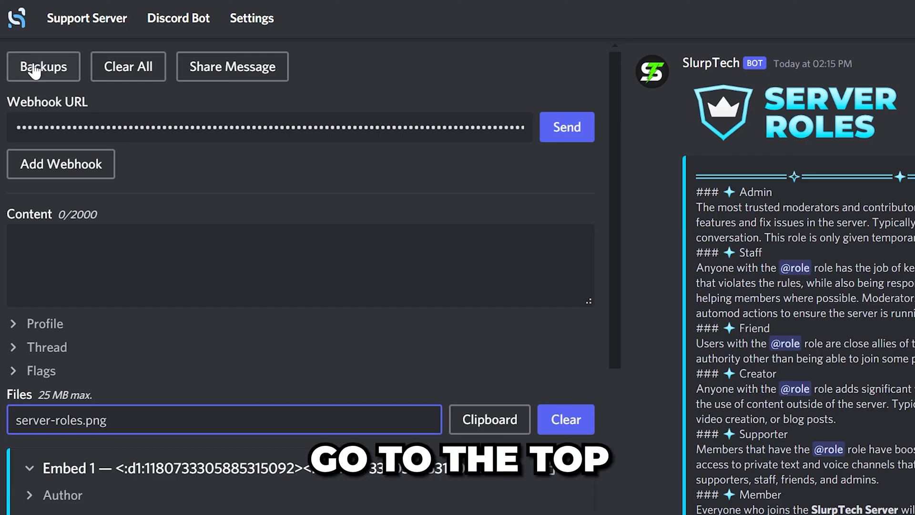
- Save the message as a backup named Server Roles and close the Backups window
click(43, 65)
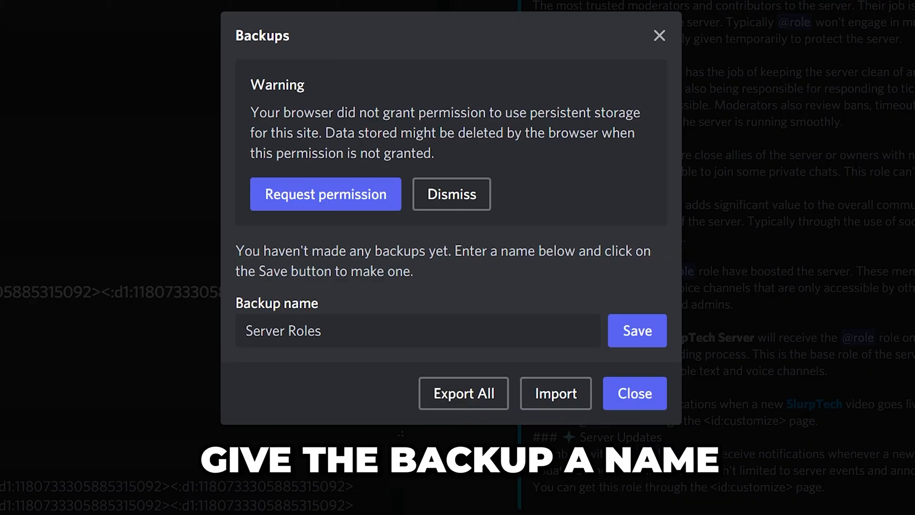
click(636, 331)
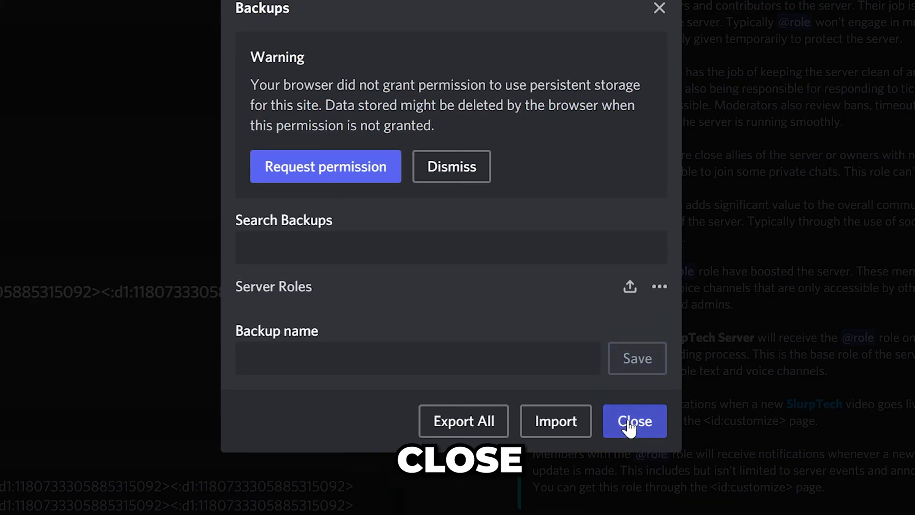
click(634, 421)
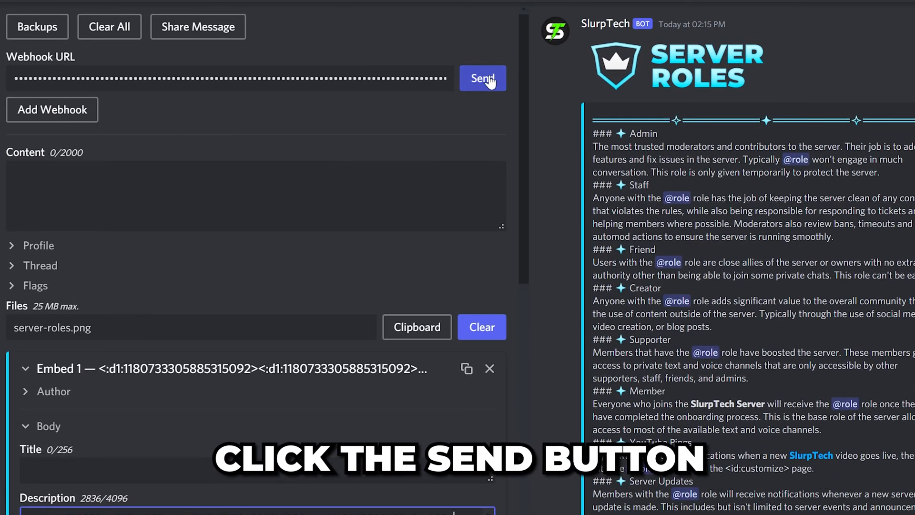
- Send the Server Roles embed, then view the server-roles channel's Integrations settings
click(482, 77)
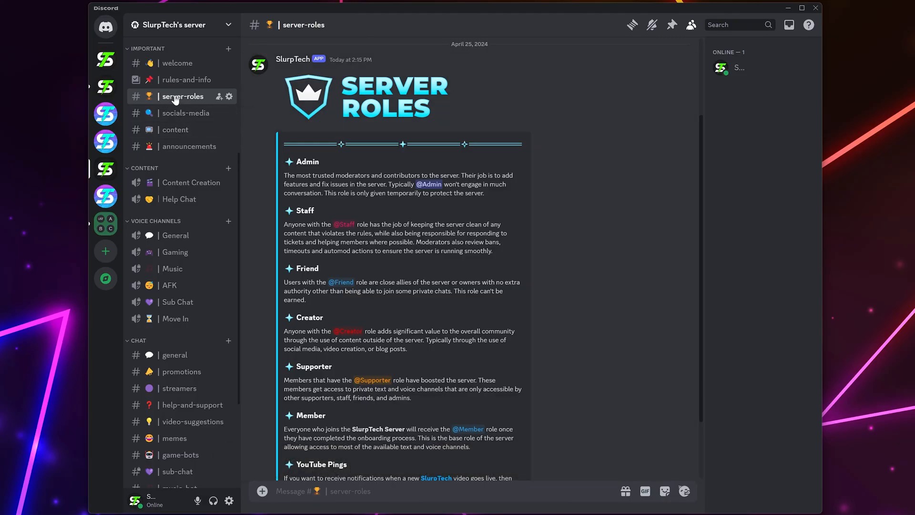
right_click(183, 95)
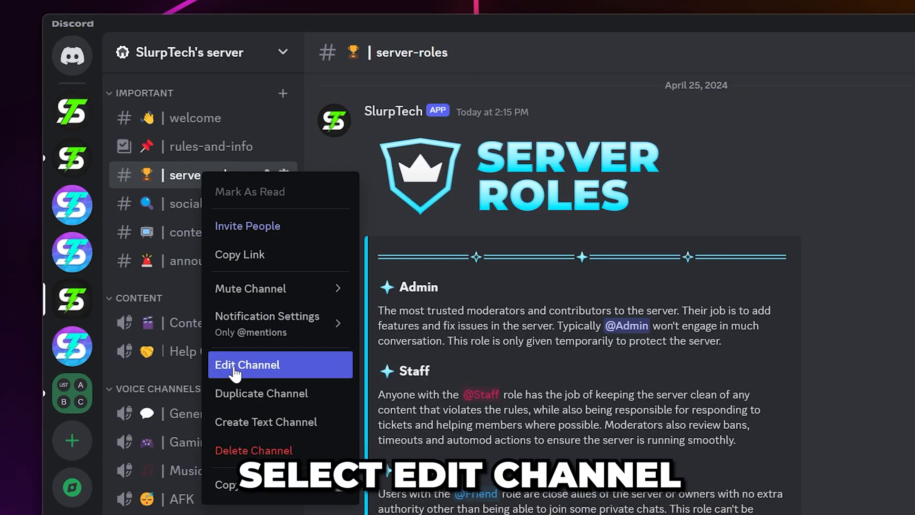
click(247, 365)
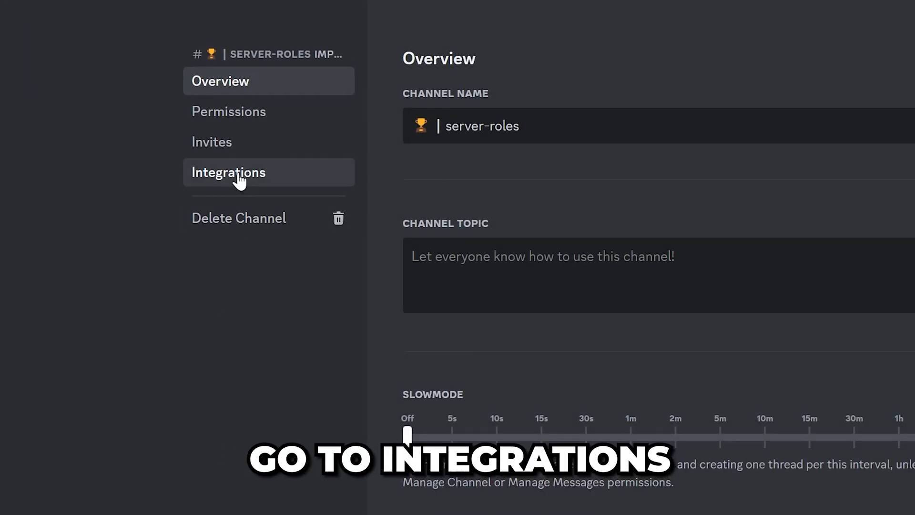
click(228, 171)
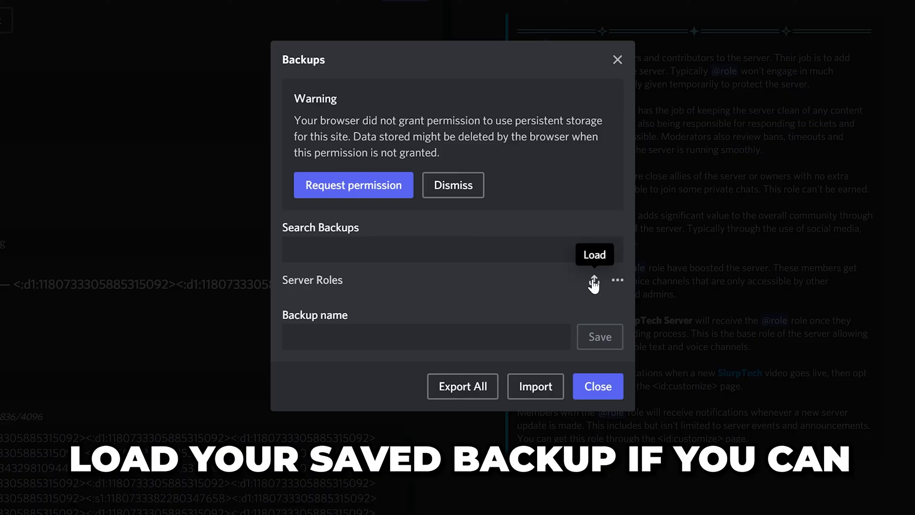
- Load the Server Roles backup, set the webhook URL and paste the posted message's link
click(597, 386)
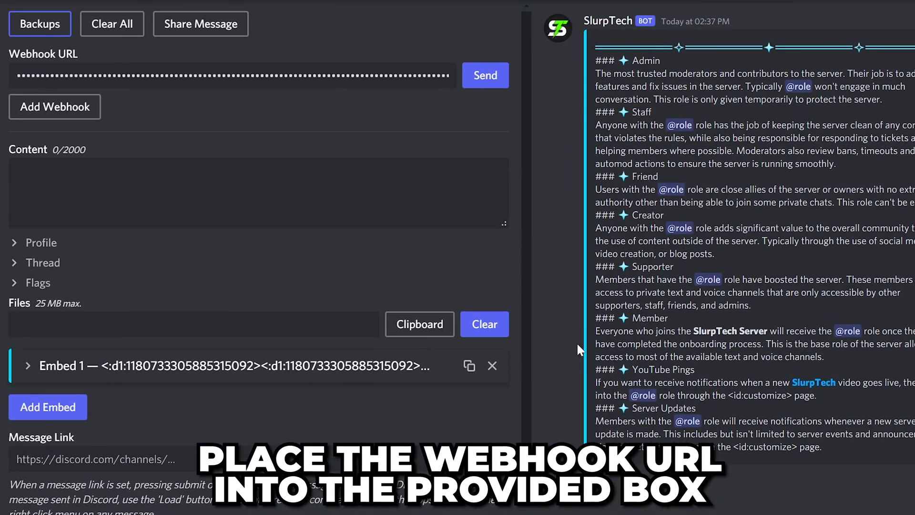
text(https://discord.com/api/webhooks/...)
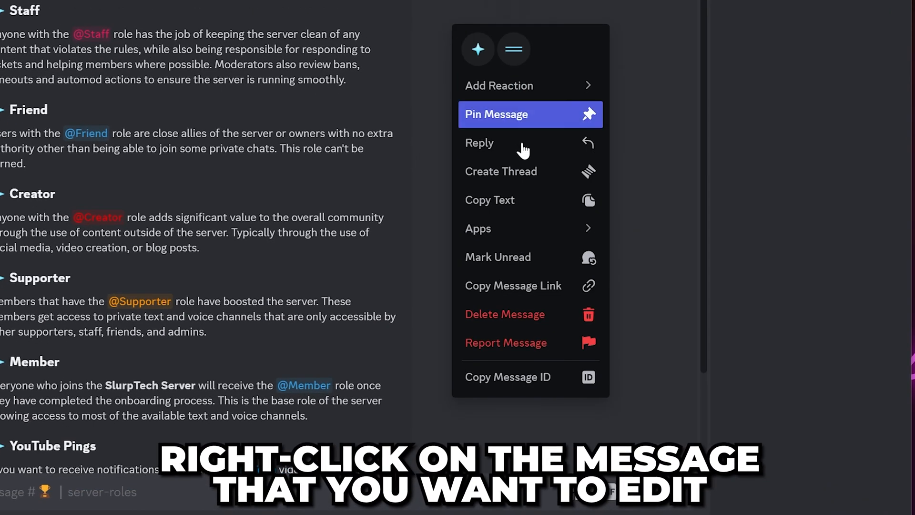
mouse_move(523, 285)
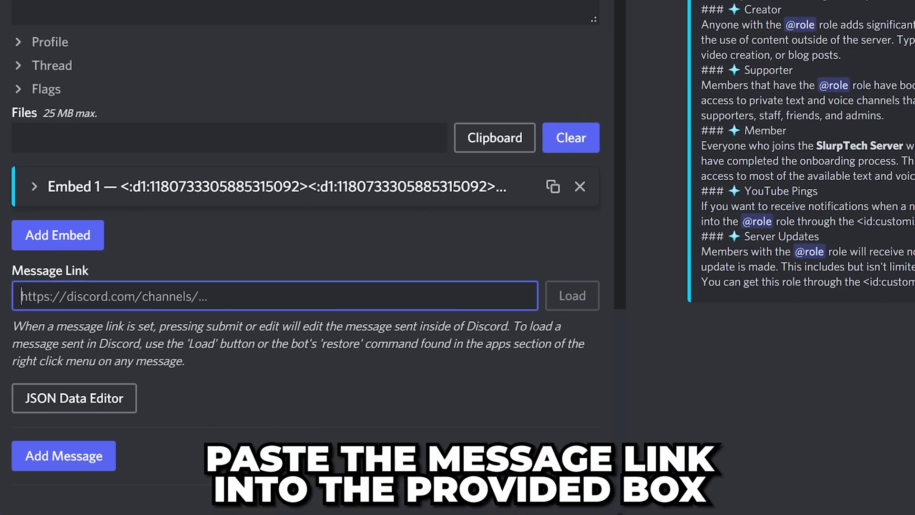
text(https://discord.com/channels/1112962494680539196/1112962495280332899/1232907804600176651)
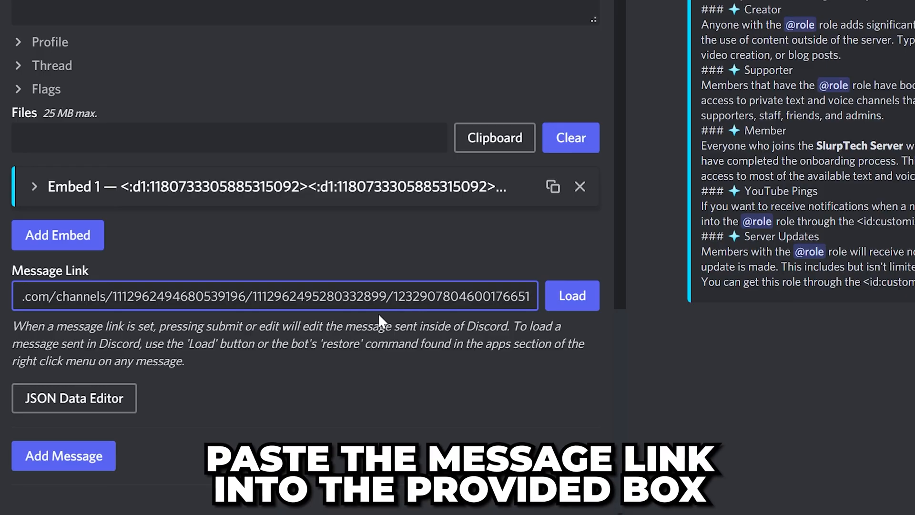